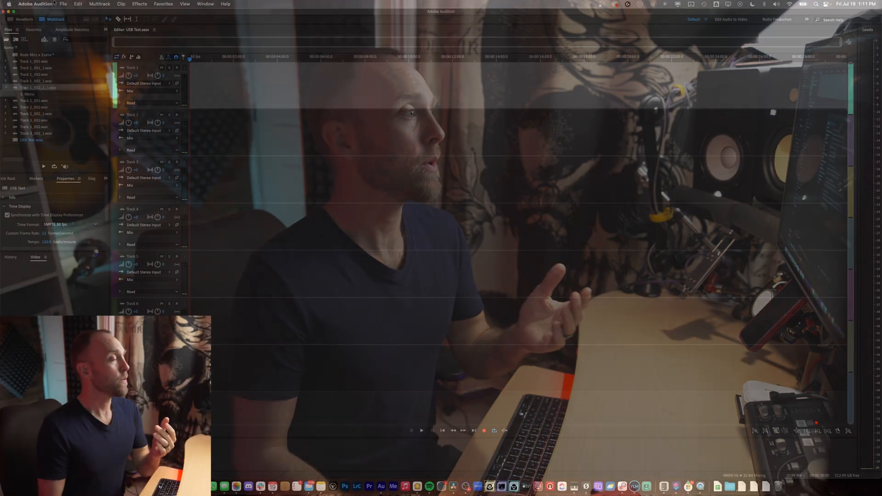
Show the Settings submenu with Audition's preference categories.
click(35, 4)
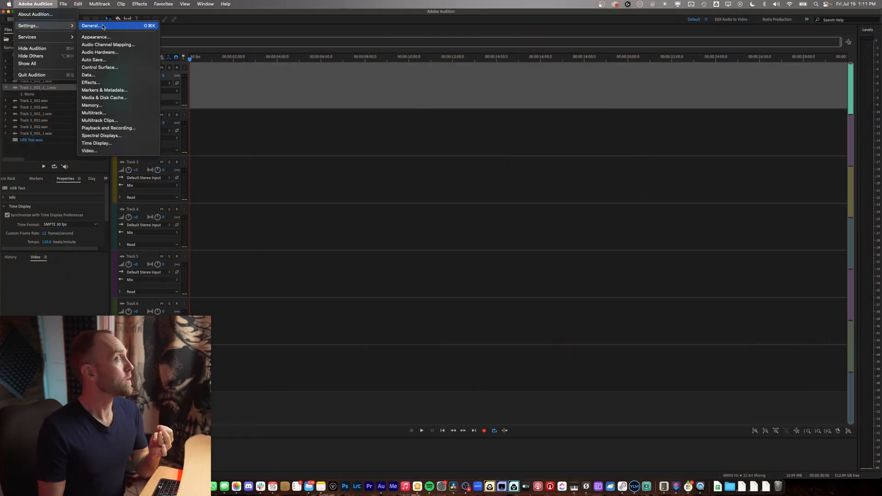
In Audio Hardware preferences, make the RØDE VideoMic NTG the Default Input device.
click(100, 52)
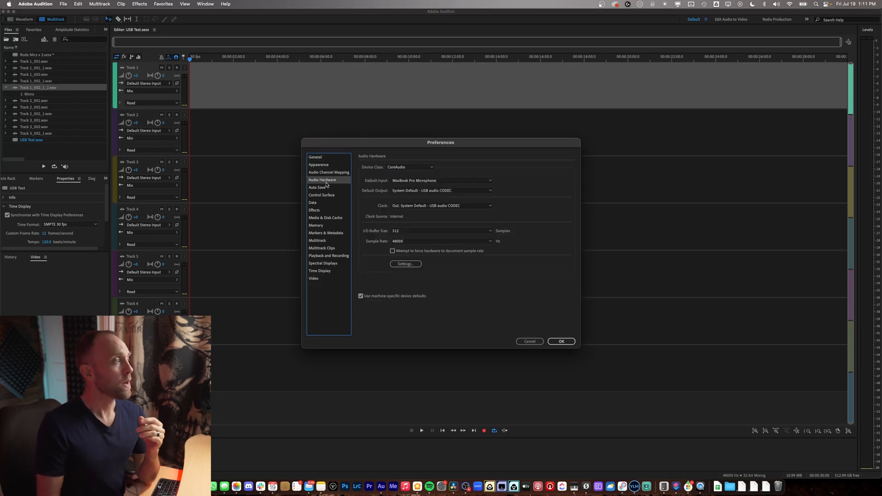
click(441, 180)
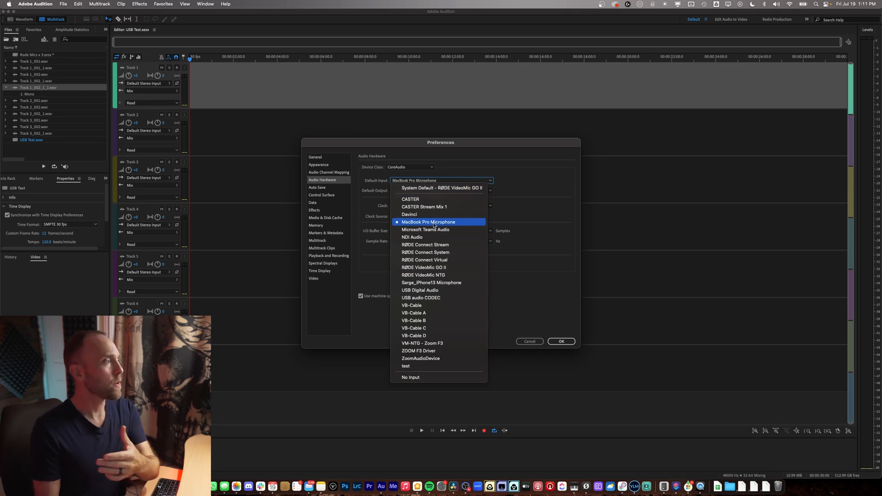
mouse_move(445, 275)
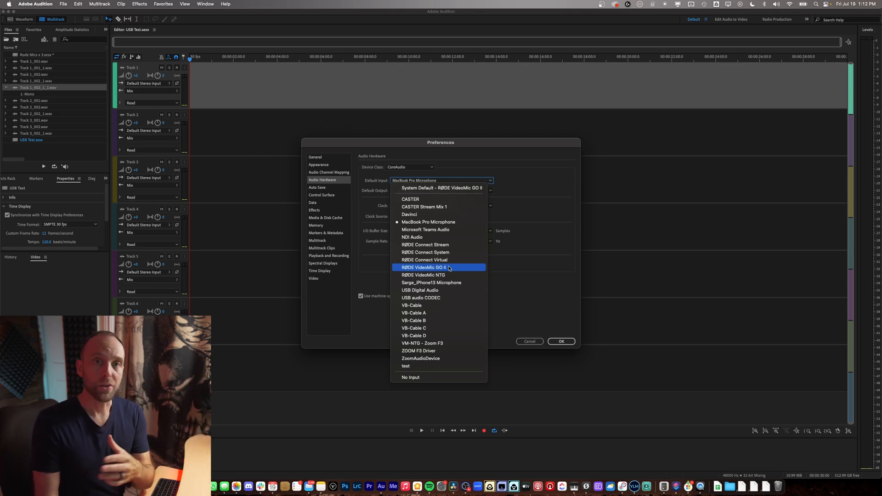
click(429, 222)
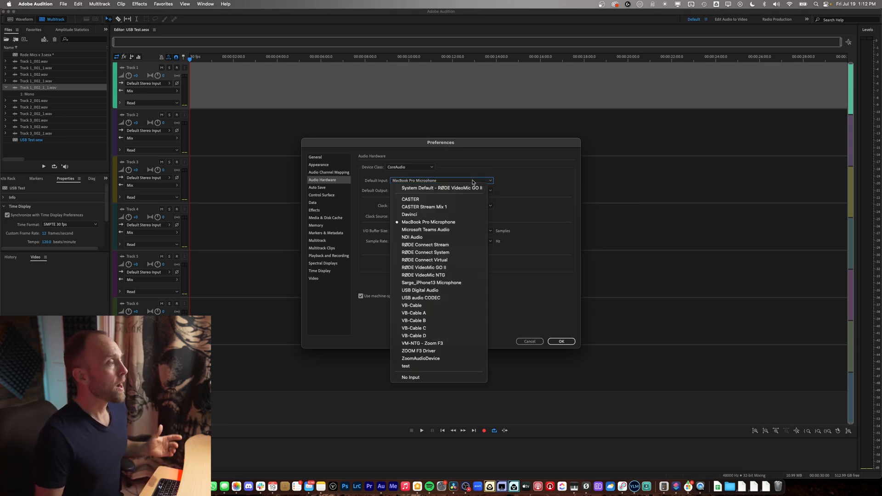
mouse_move(439, 260)
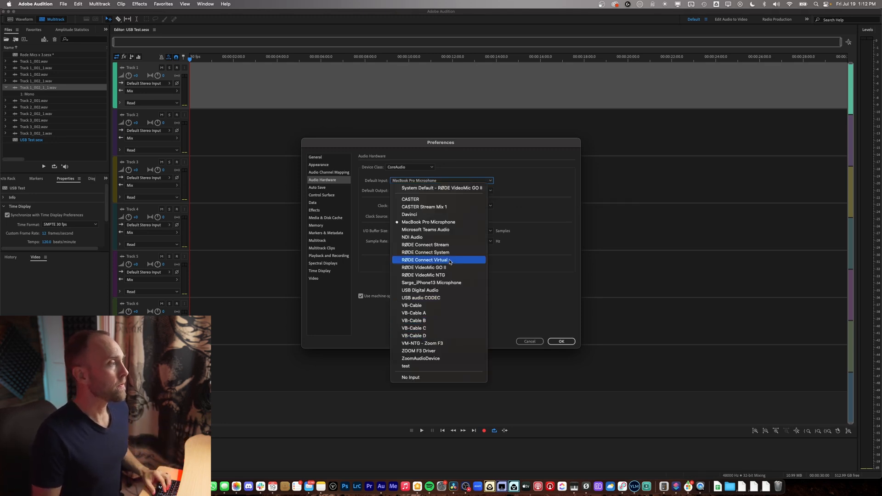
click(423, 274)
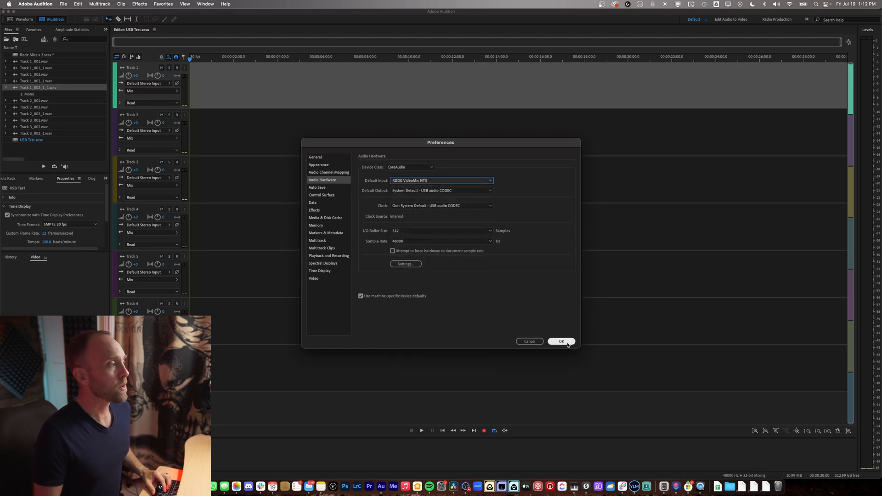
Confirm the hardware settings, route Track 1 to Mono [01M] RØDE VideoMic NTG and arm it.
click(561, 342)
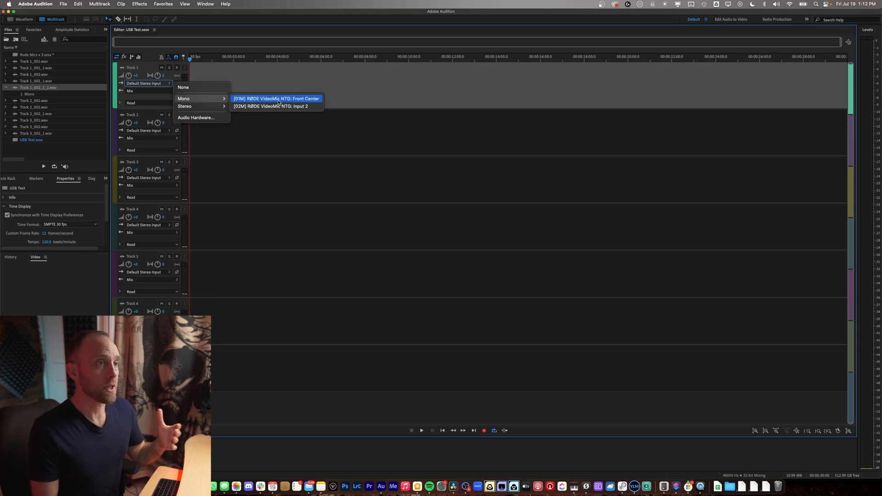
click(277, 98)
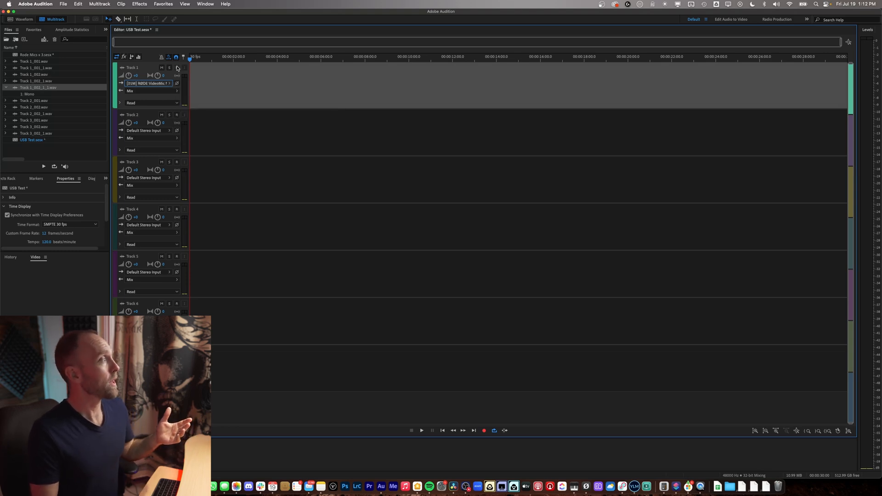
click(170, 29)
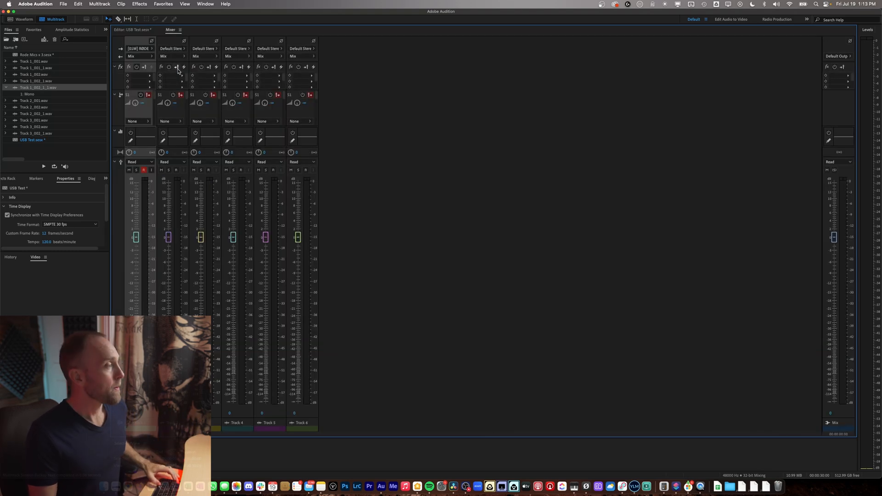
click(143, 171)
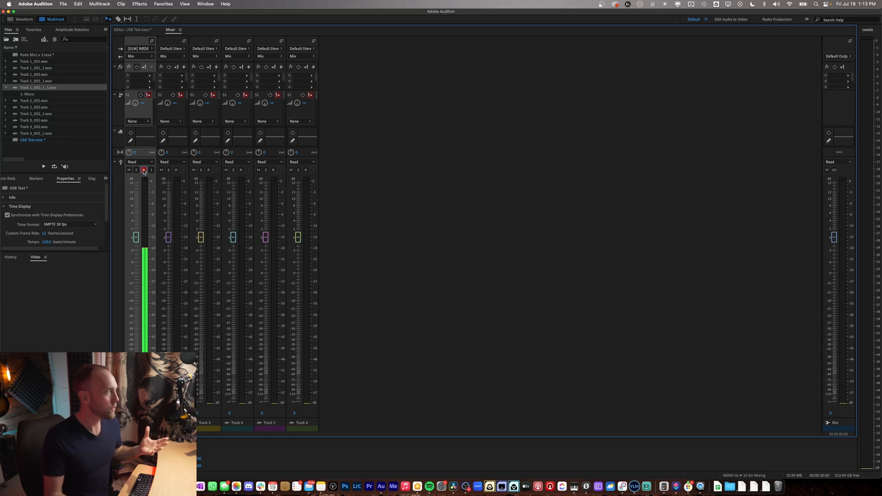
click(170, 29)
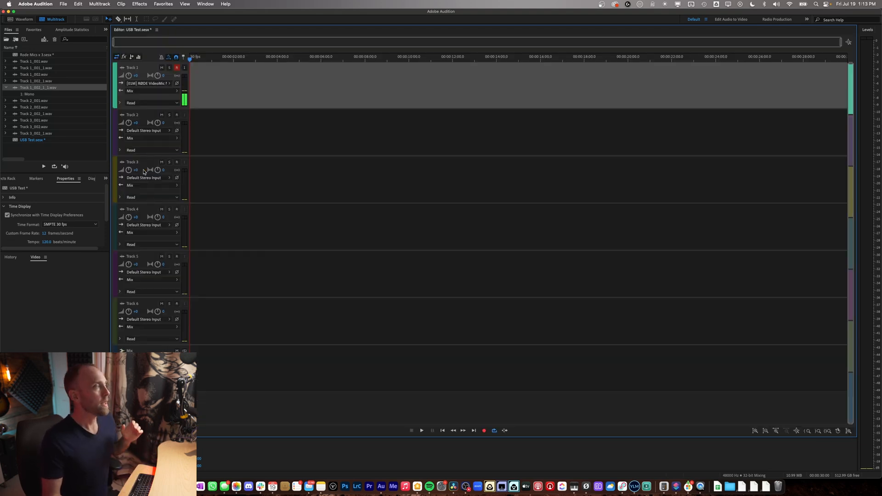
mouse_move(228, 95)
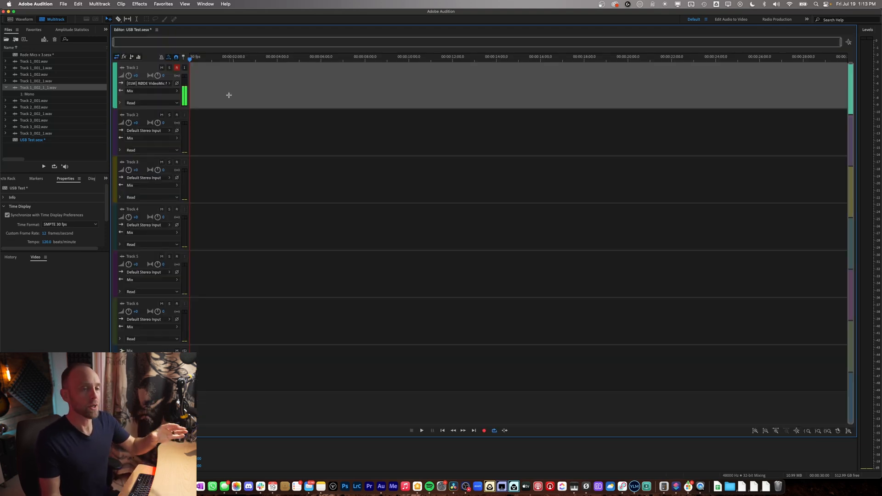
Switch to a Finder window on the Applications folder.
click(176, 68)
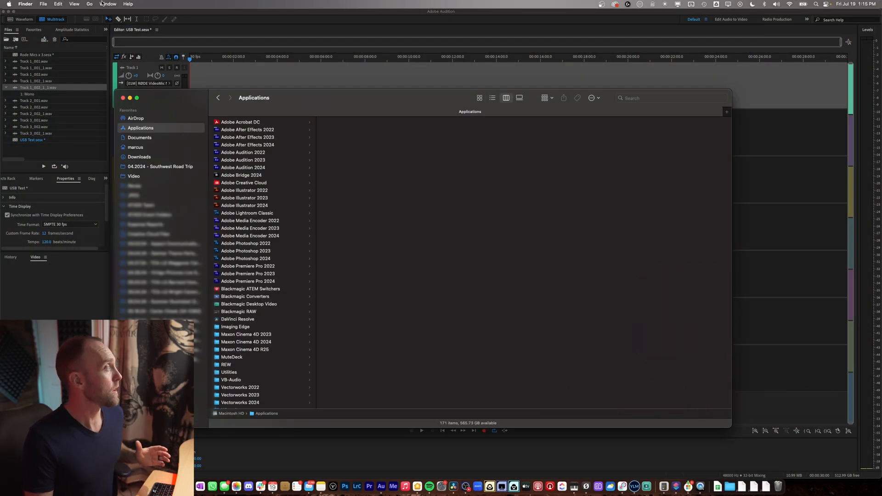
Launch Audio MIDI Setup.app from Applications > Utilities.
click(90, 4)
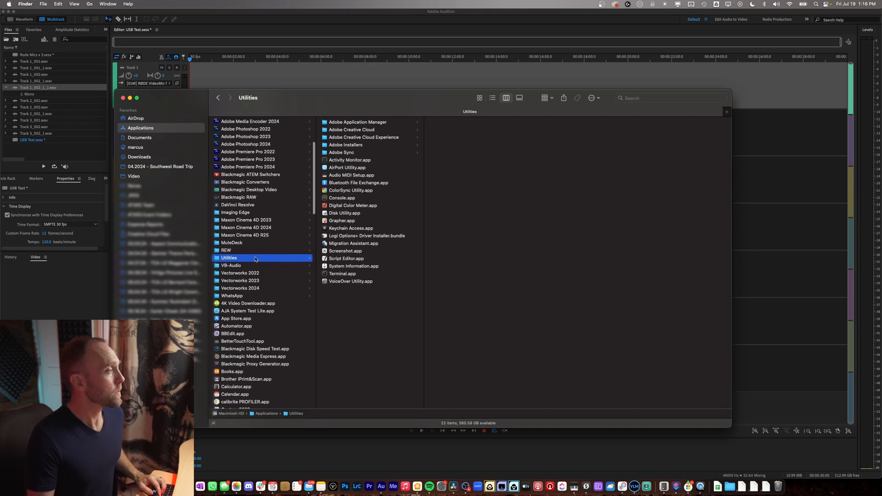
click(348, 175)
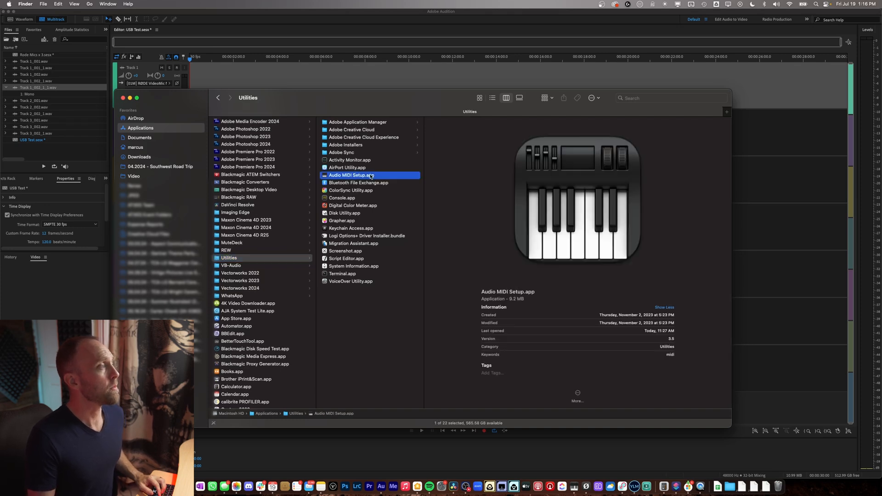
double_click(349, 175)
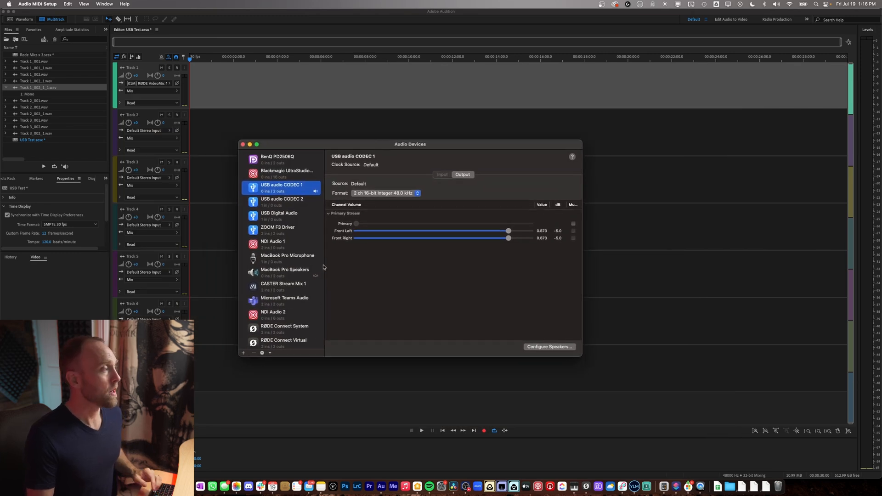
Add a new device via the + button, choosing Create Aggregate Device.
scroll(down, 3)
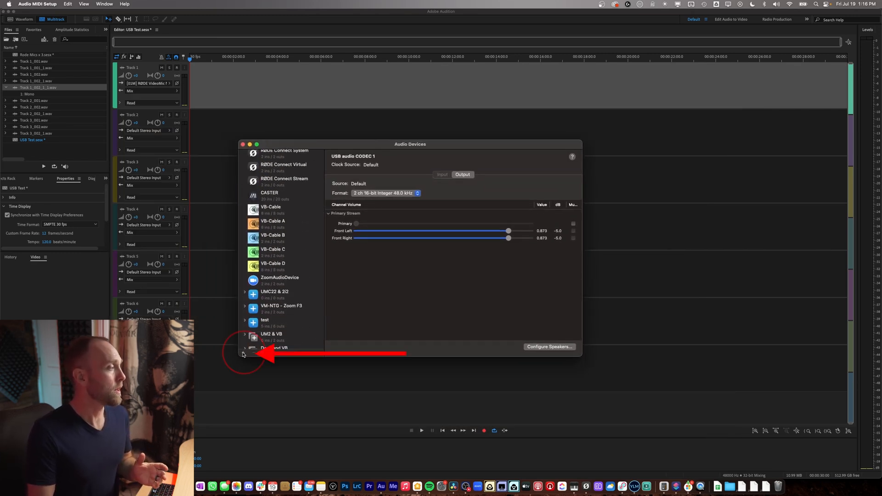
click(244, 353)
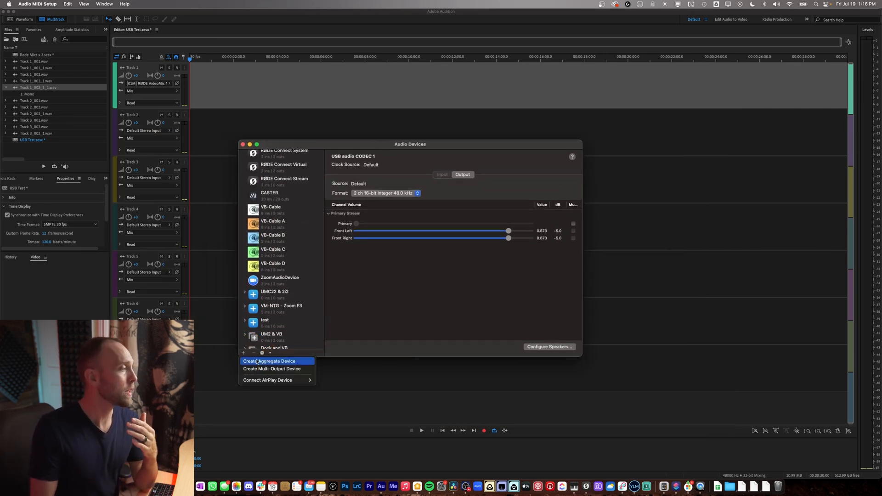
click(270, 361)
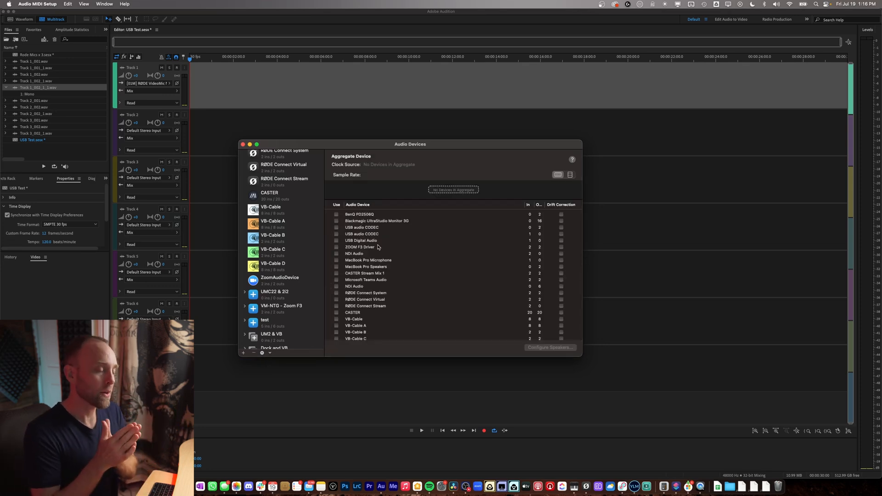
Tick Use for RØDE VideoMic NTG and RØDE VideoMic GO II in the aggregate device.
scroll(down, 3)
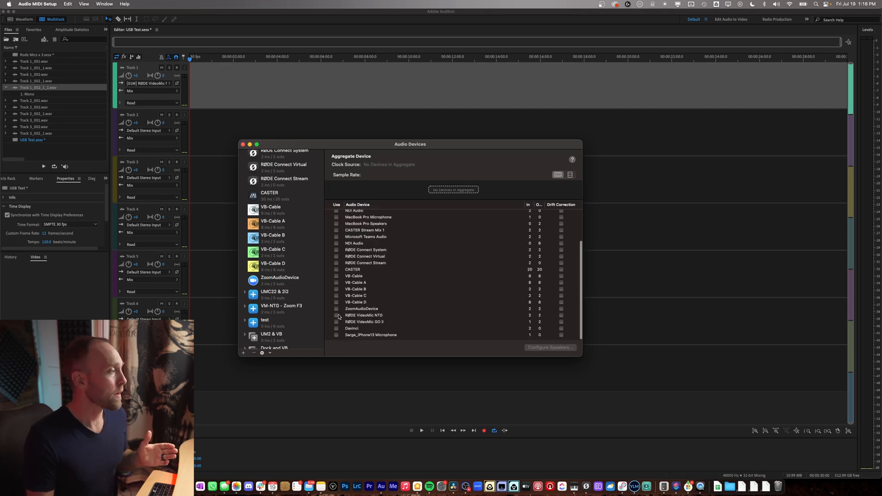
click(336, 315)
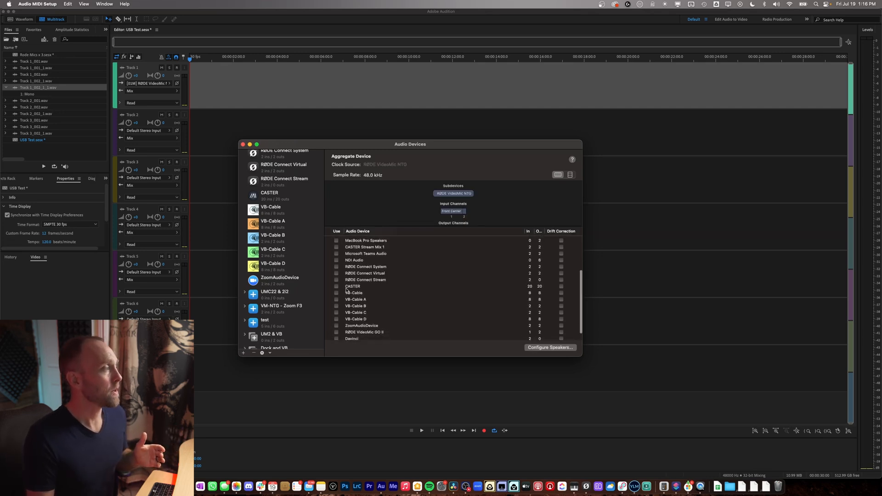
scroll(down, 3)
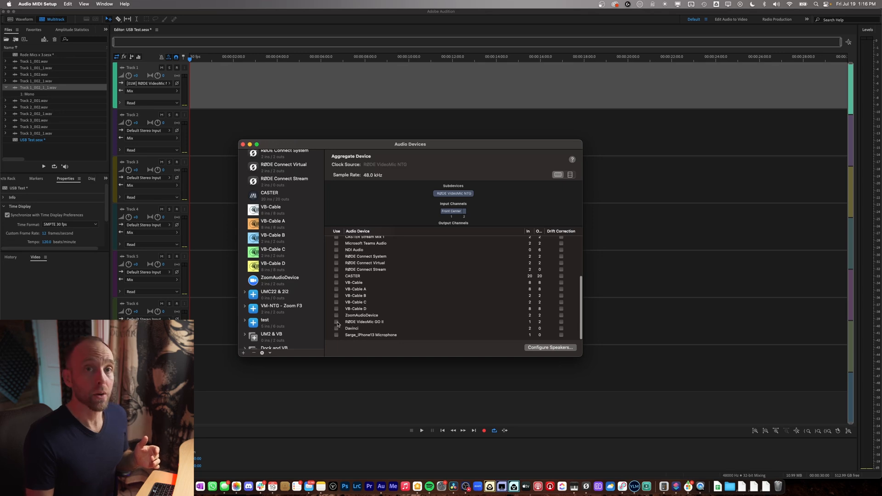
click(336, 322)
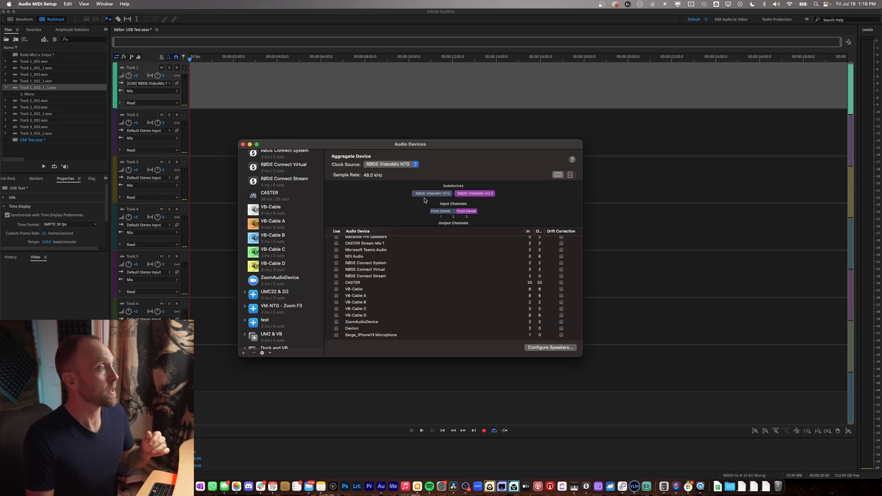
mouse_move(406, 258)
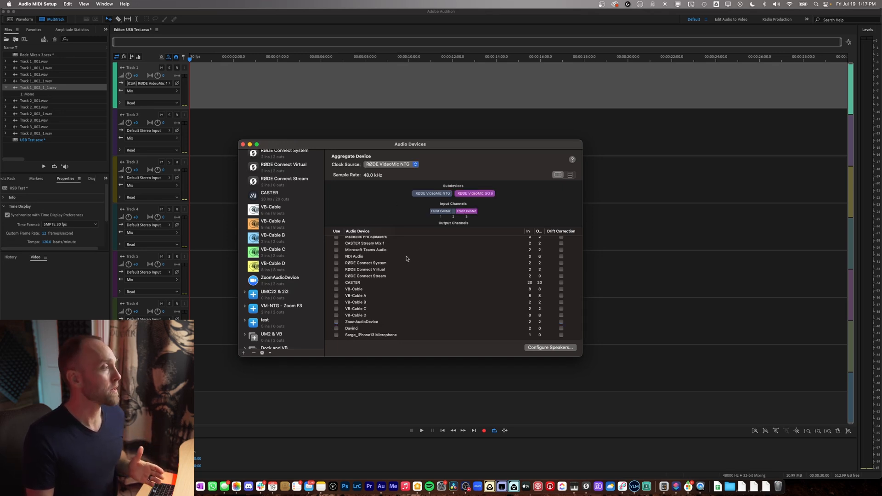